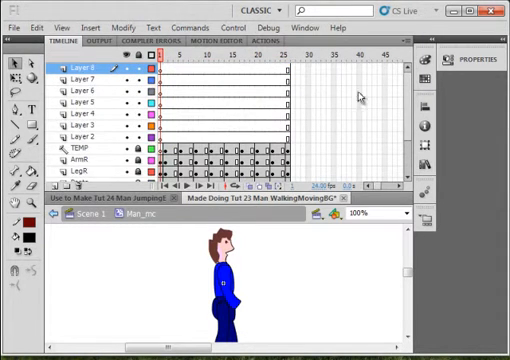
Insert a blank keyframe after the walk cycle on Layer 2 and paste the copied frames there
scroll(down, 3)
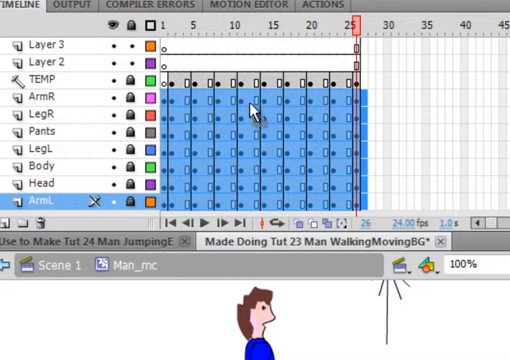
right_click(256, 104)
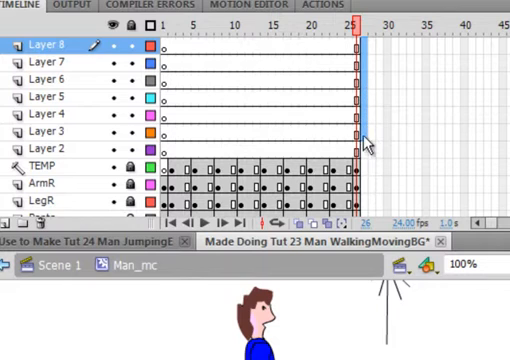
click(50, 146)
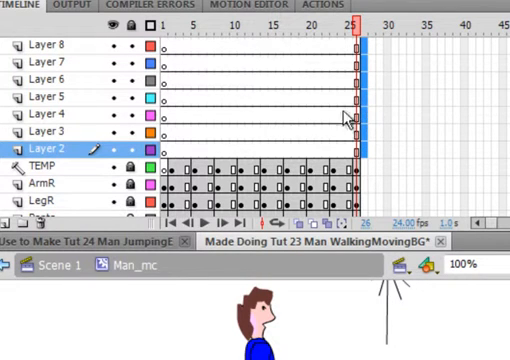
mouse_move(330, 62)
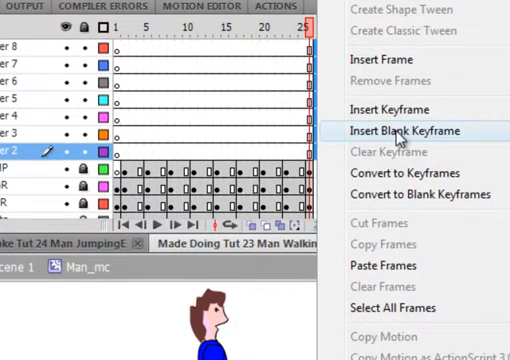
click(400, 132)
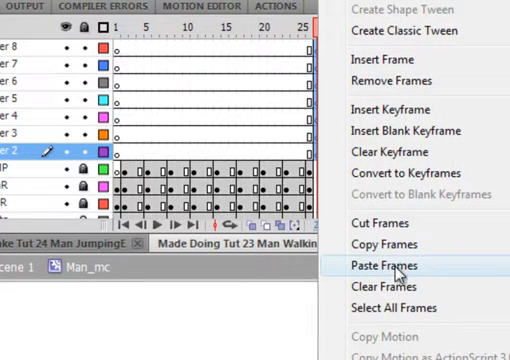
click(380, 264)
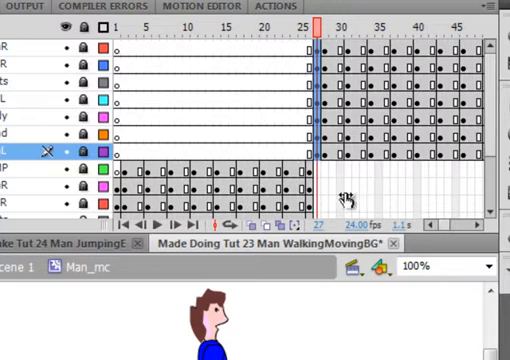
mouse_move(148, 88)
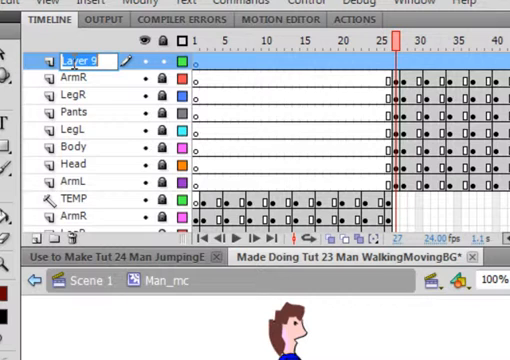
Rename the top layer of Man_mc to Temp
text(Temp)
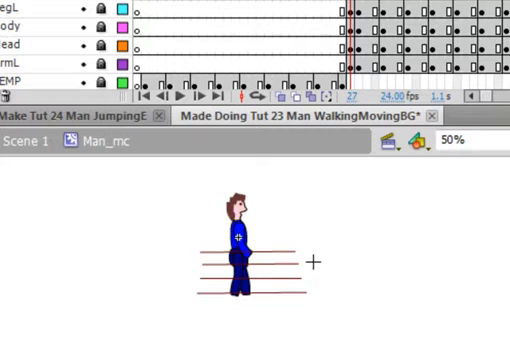
mouse_move(320, 236)
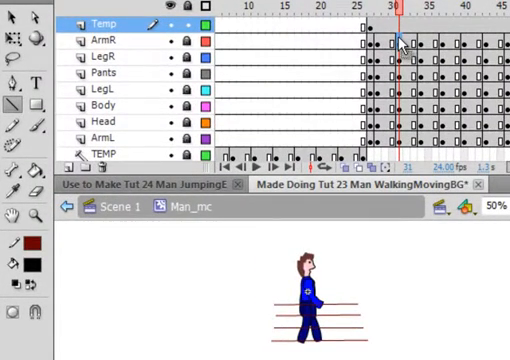
click(104, 38)
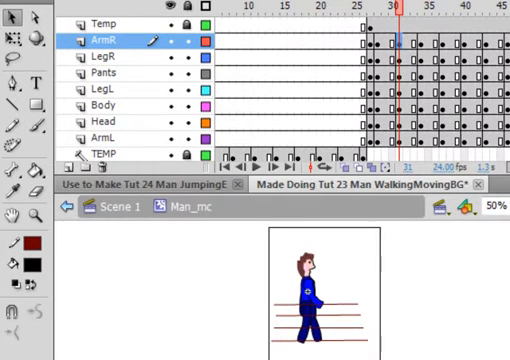
click(104, 52)
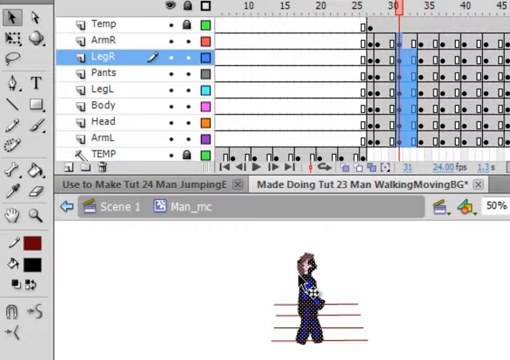
click(104, 132)
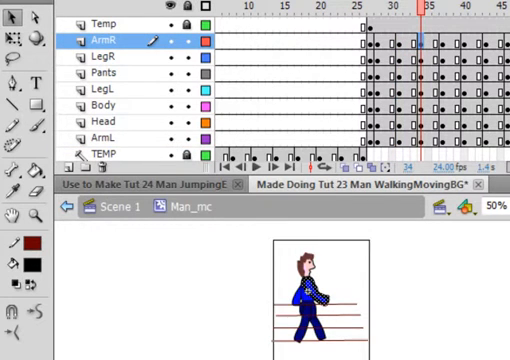
click(104, 56)
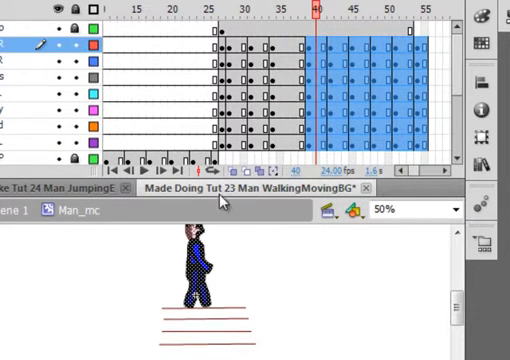
mouse_move(268, 240)
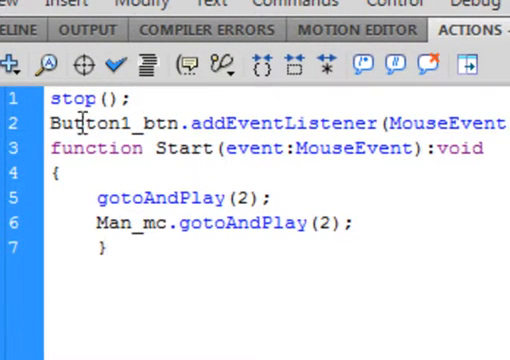
Review the Button1_btn addEventListener CLICK line in the START button script
click(100, 244)
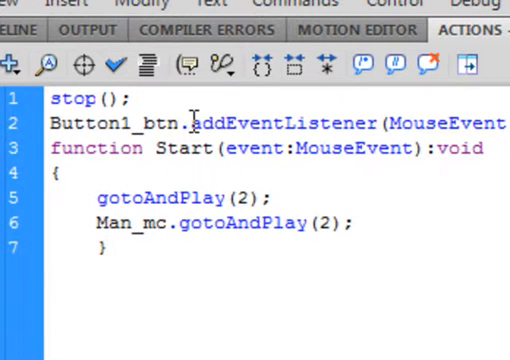
click(100, 248)
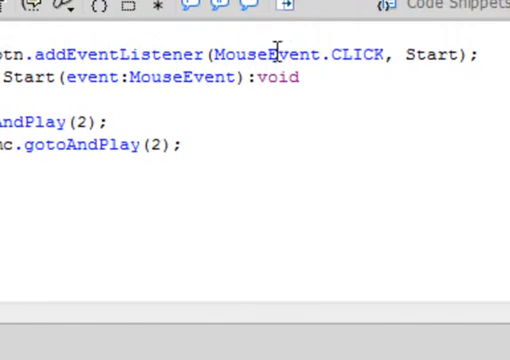
mouse_move(296, 52)
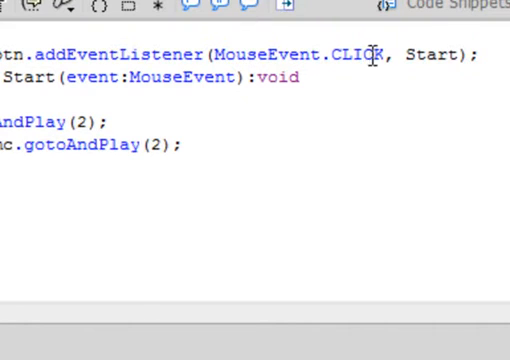
click(400, 56)
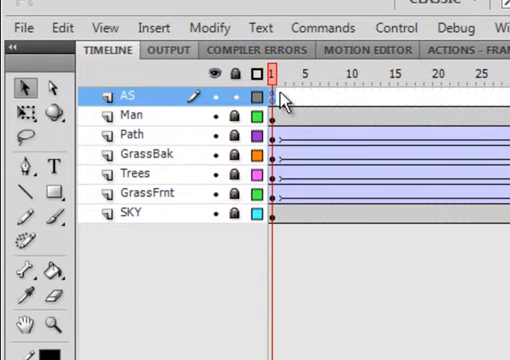
Paste the copied script into the AS layer frame and edit Man_mc.gotoAndPlay to frame 27
right_click(276, 96)
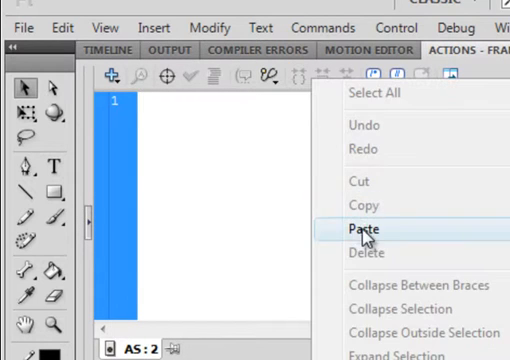
click(364, 232)
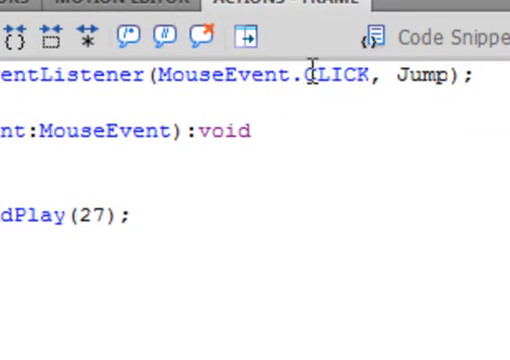
click(448, 76)
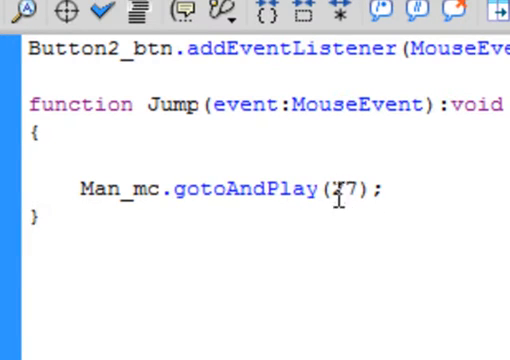
text(2)
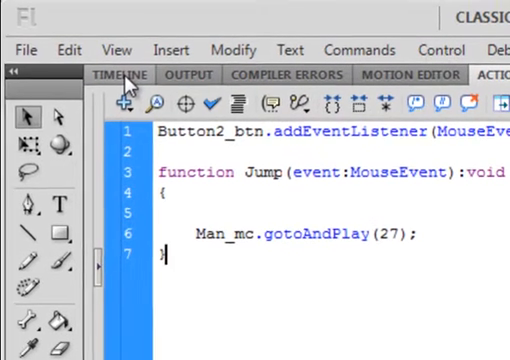
Rename the new top layer on the main timeline to Buttons
click(120, 74)
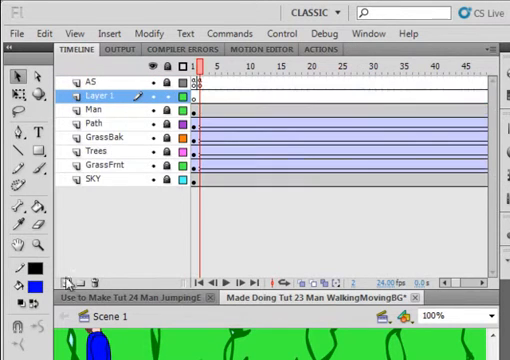
double_click(100, 96)
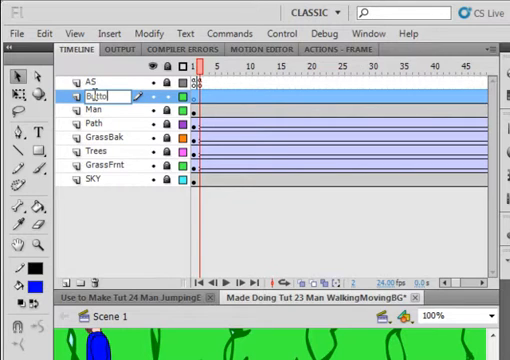
text(Buttons)
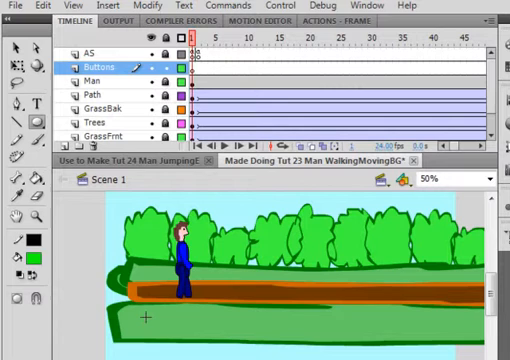
Draw a green oval at the lower left of the ground and select it for the START button
drag(140, 316, 196, 336)
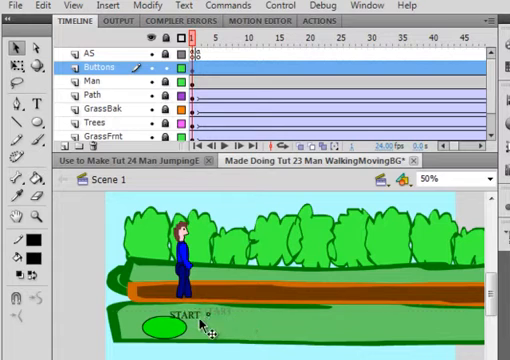
click(176, 324)
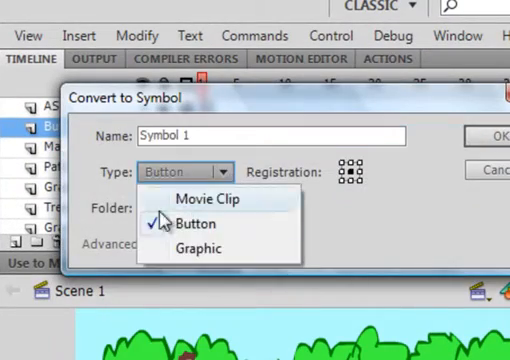
Set the symbol type to Button and name it with a _btn suffix
click(188, 224)
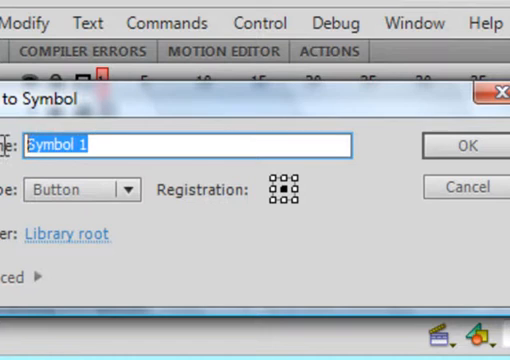
text(Button1)
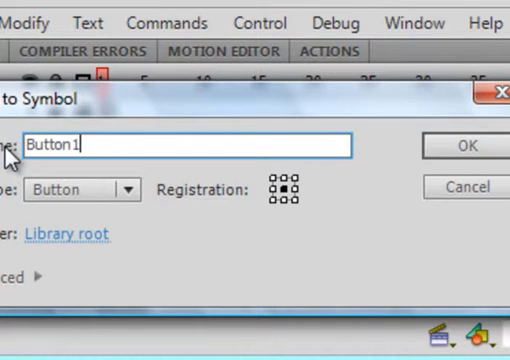
text(_btn)
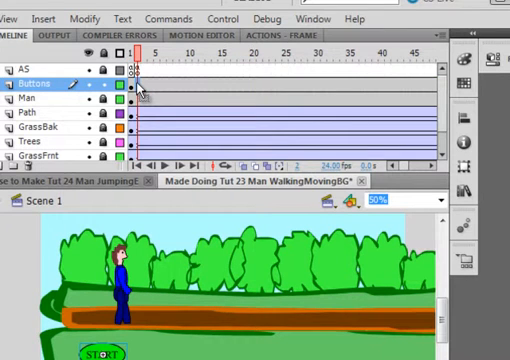
Draw a red oval on the ground near the man on the Buttons layer and select it
right_click(136, 88)
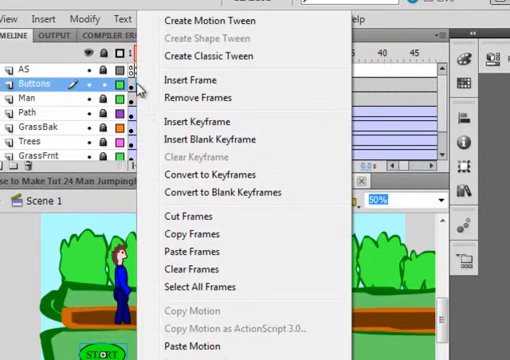
mouse_move(216, 138)
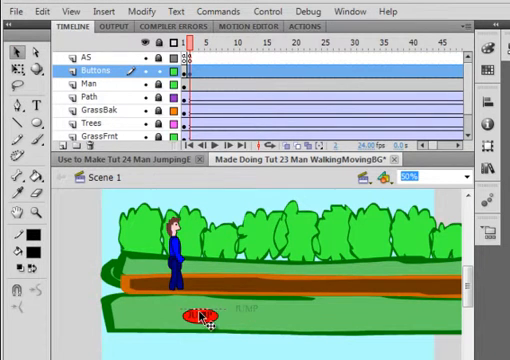
click(196, 310)
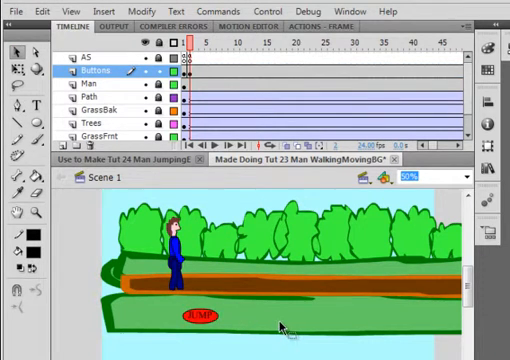
click(200, 318)
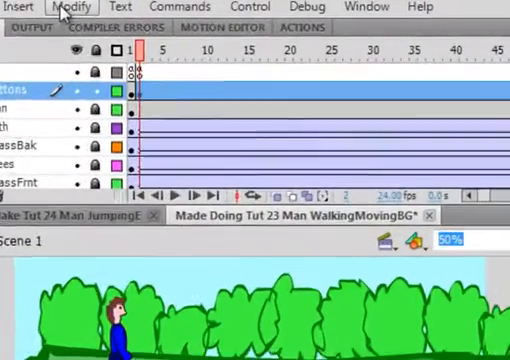
Convert the red oval to a button symbol named Button2_btn via Modify > Convert to Symbol
click(68, 8)
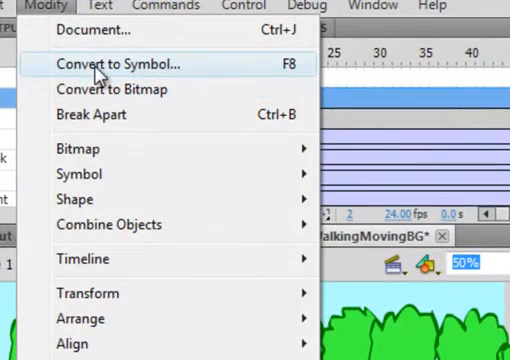
click(116, 64)
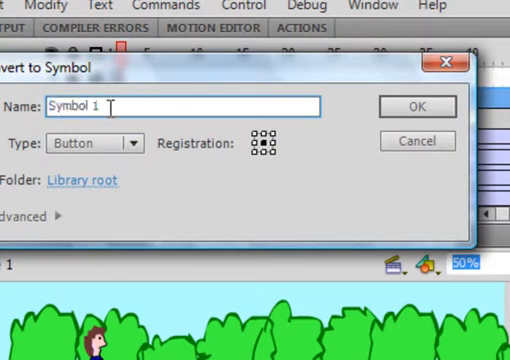
text(B)
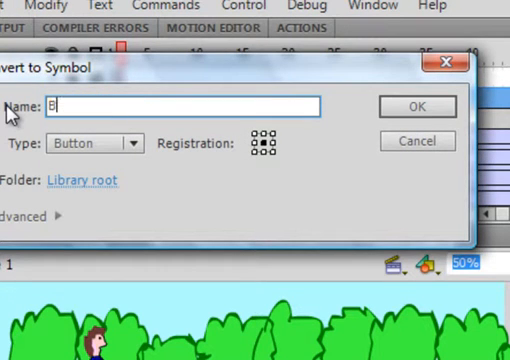
text(utton2_btn)
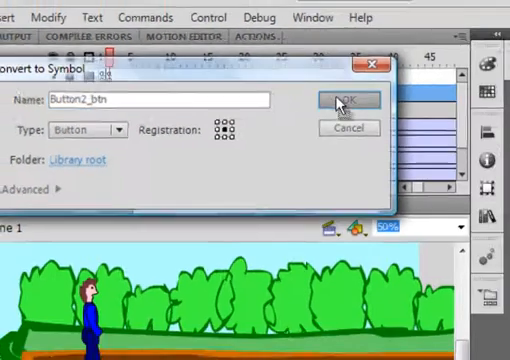
click(344, 100)
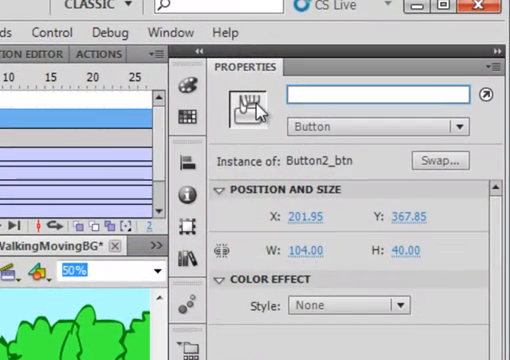
text(Butt)
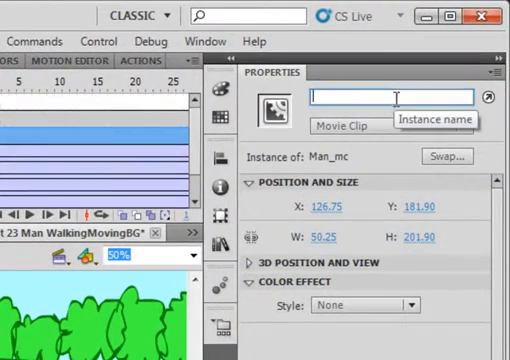
Add Man_mc.gotoAndStop(1); to the frame 1 script so the walking clip holds still
text(M)
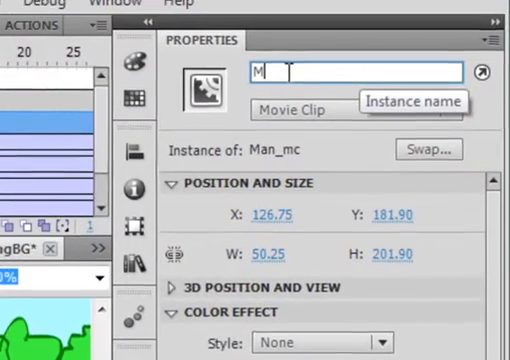
text(an_)
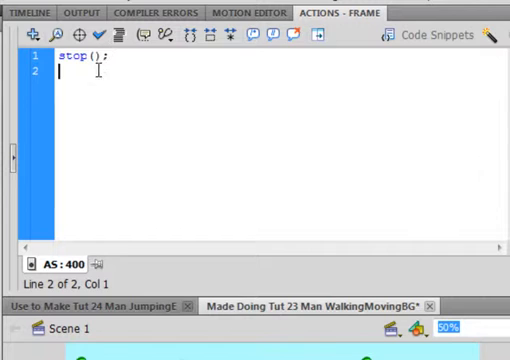
text(Man_mc.gotoAndStop(1);)
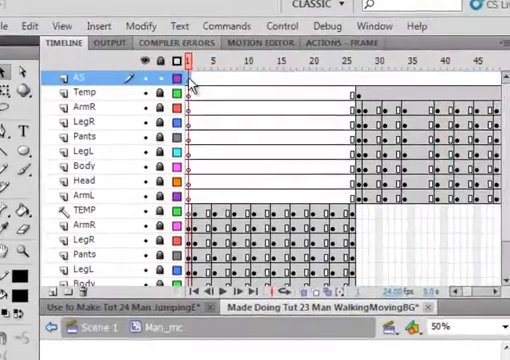
Add a stop(); script to frame 1 of the AS layer inside Man_mc
click(318, 44)
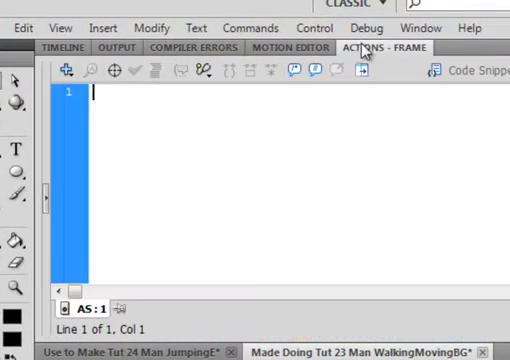
text(stop()
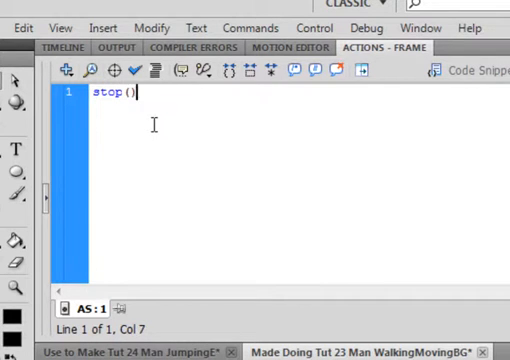
text(;)
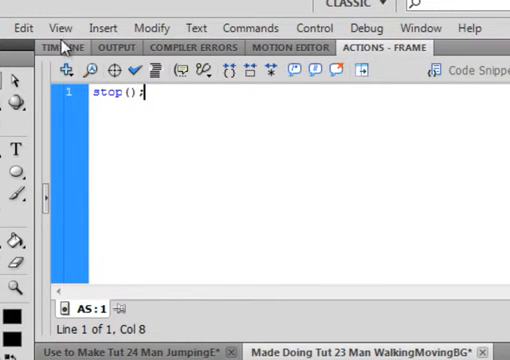
click(64, 48)
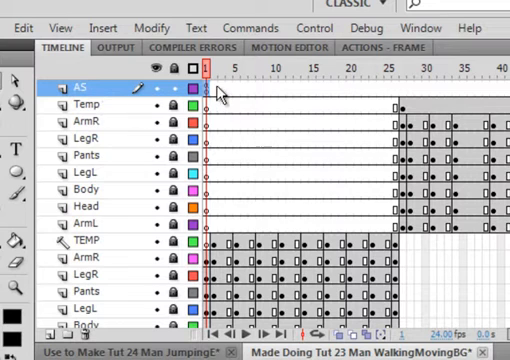
Keyframe the last walk frame on the AS layer with gotoAndPlay(2); to loop the walk
click(212, 68)
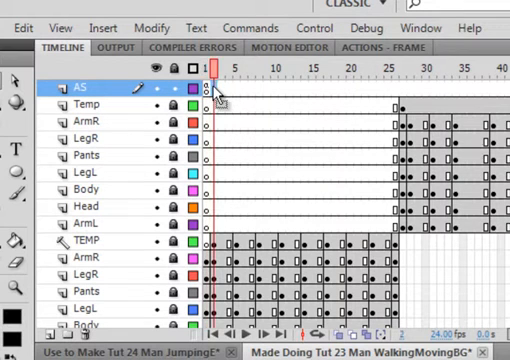
right_click(210, 88)
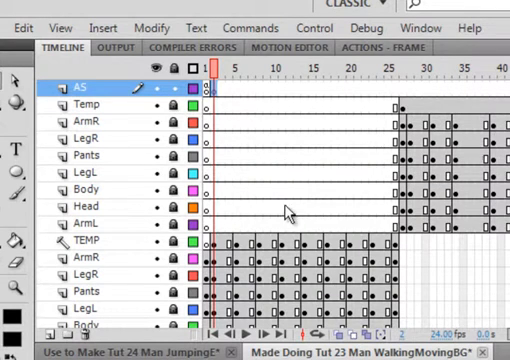
click(322, 64)
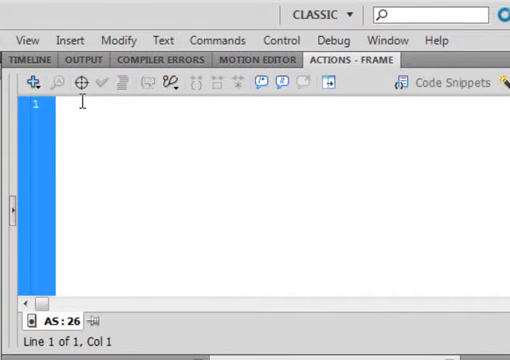
text(goto)
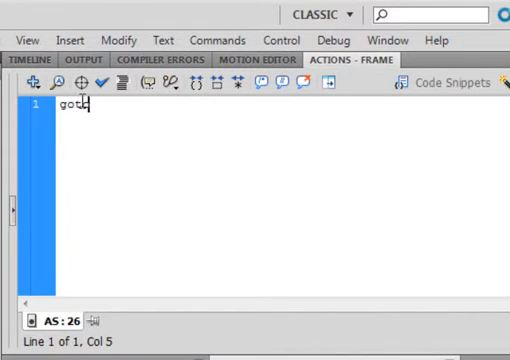
text(2)
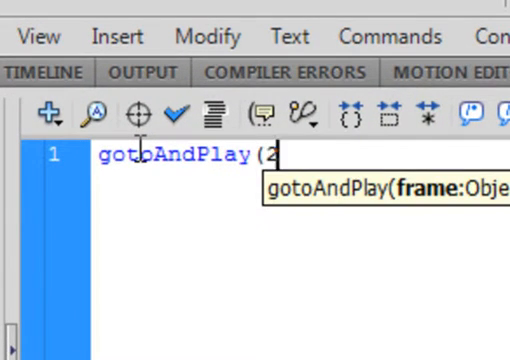
text();)
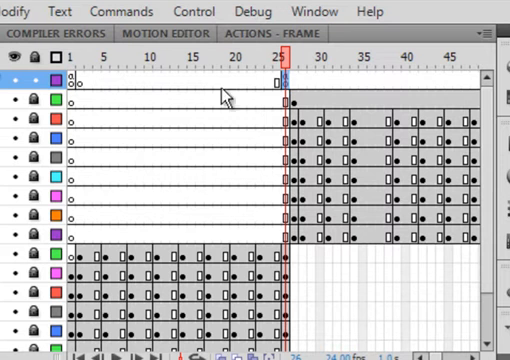
mouse_move(122, 178)
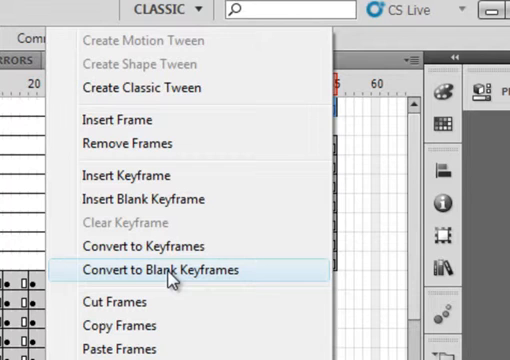
Convert the jump's end frame to a blank keyframe holding gotoAndPlay(2)
click(168, 270)
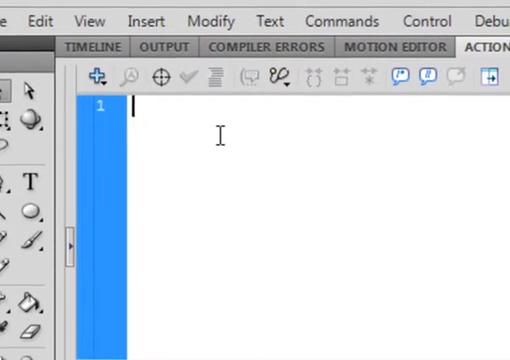
text(got)
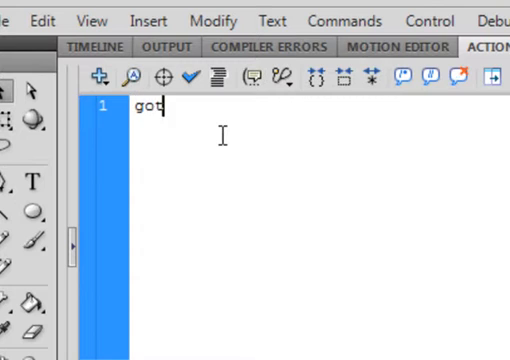
text(oAndPlay)
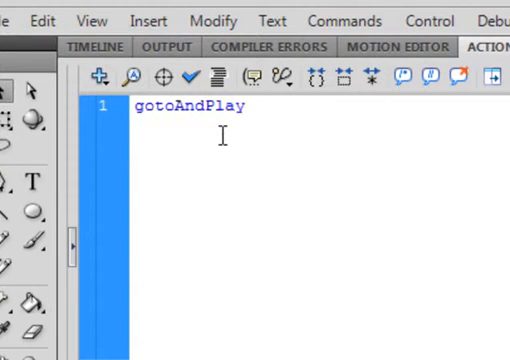
text((2))
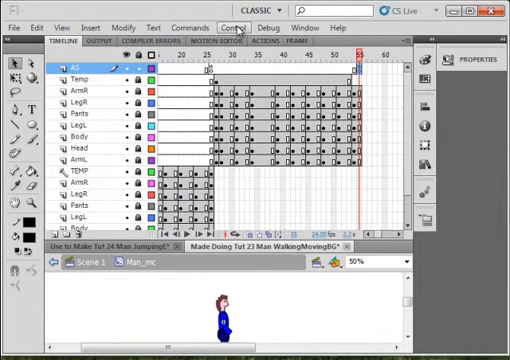
Test the movie, starting the man walking with START and then jumping with JUMP
click(232, 28)
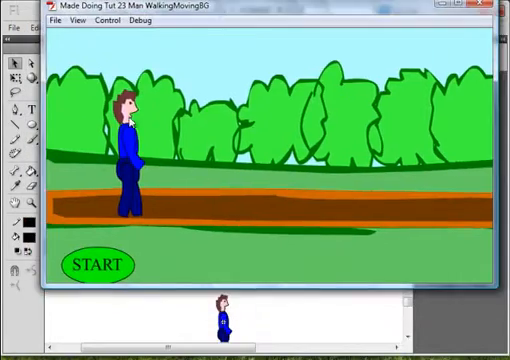
click(100, 264)
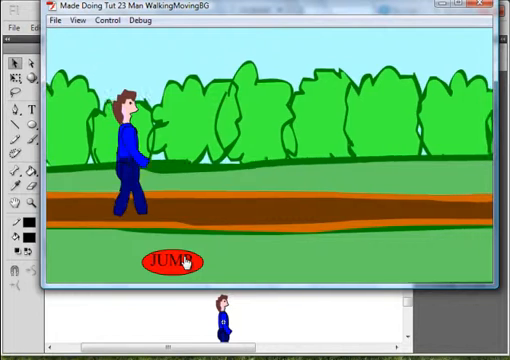
click(176, 260)
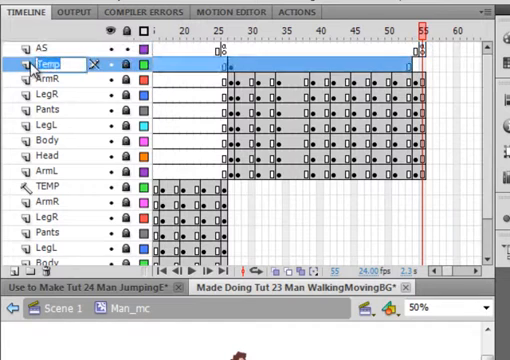
Bring up the Layer Properties of the Temp layer in the man clip
double_click(42, 64)
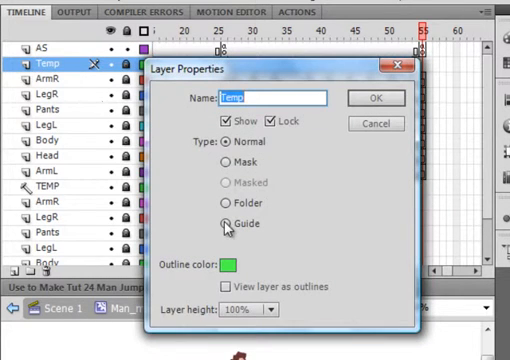